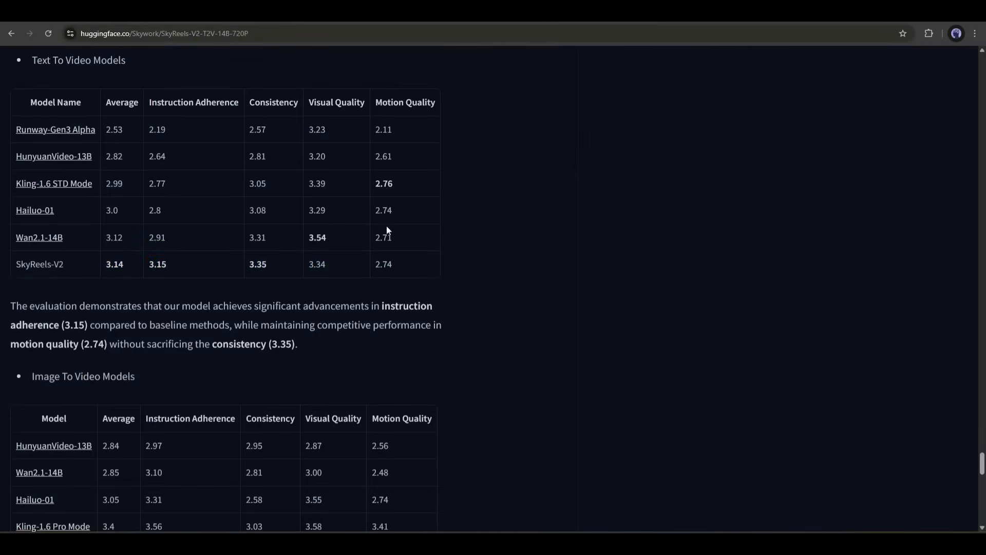
Scroll past the Image To Video table to the VBench Total, Quality and Semantic Score table.
scroll(down, 3)
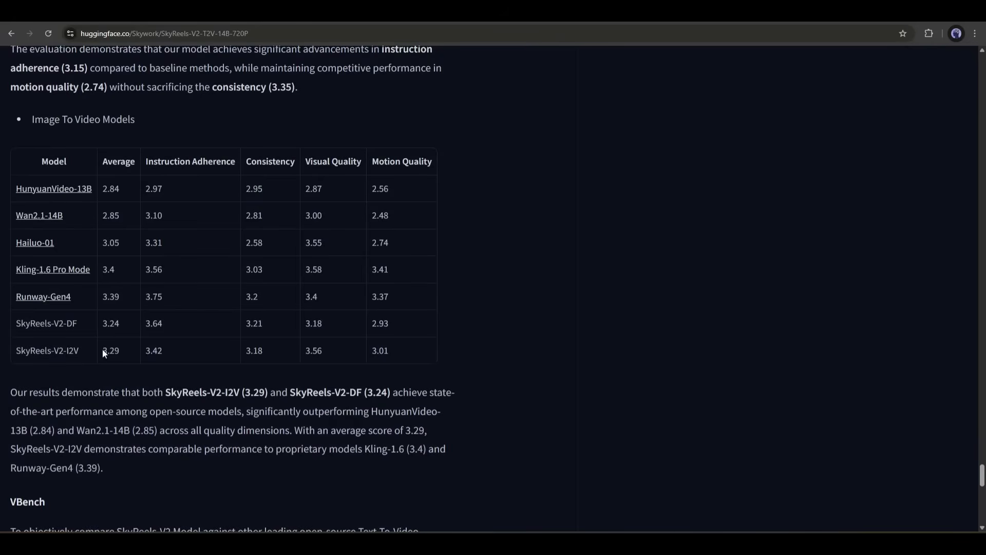
drag(104, 350, 263, 350)
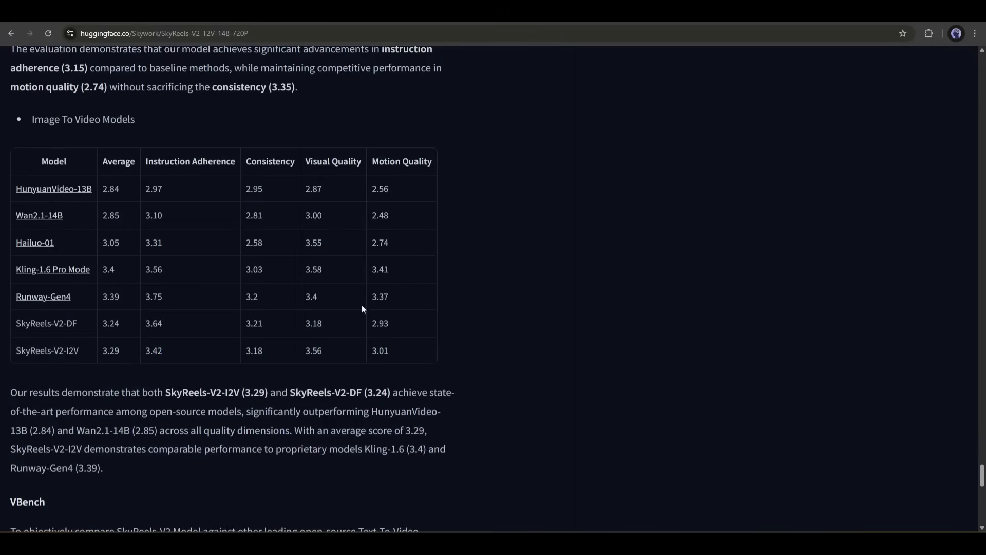
scroll(down, 3)
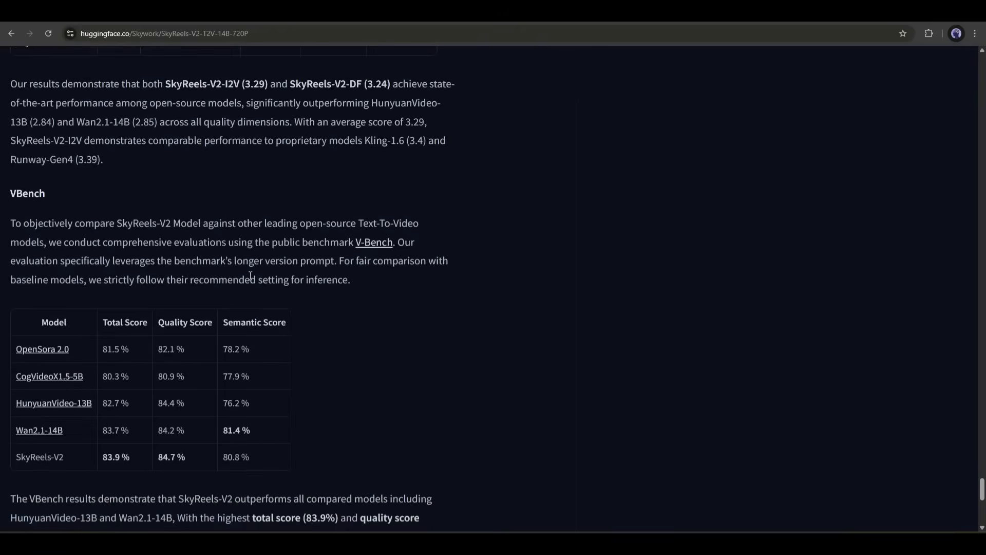